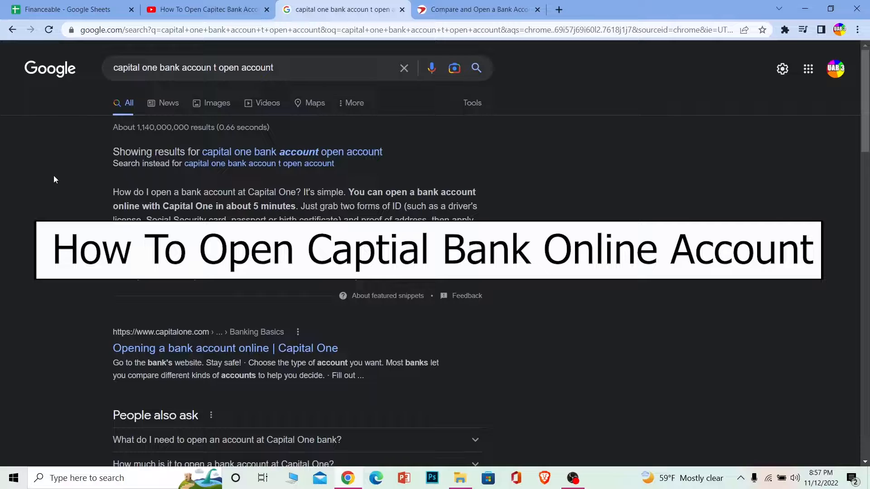
mouse_move(85, 155)
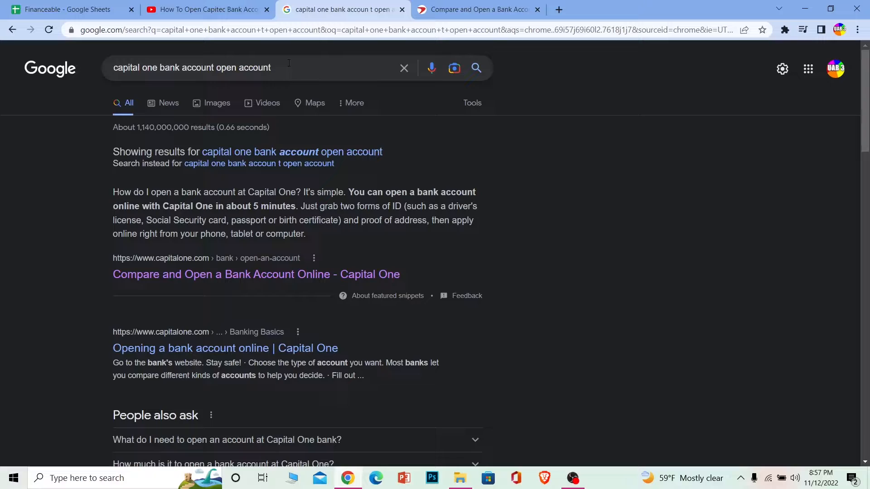
mouse_move(310, 140)
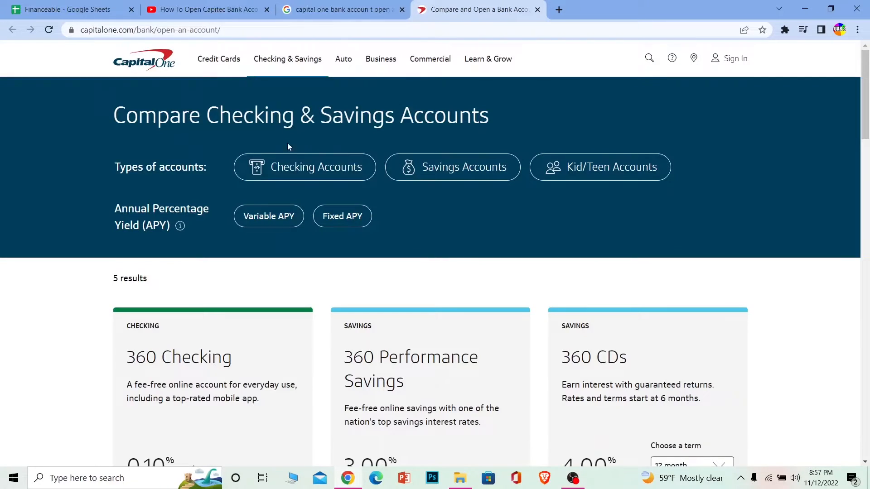
mouse_move(6, 270)
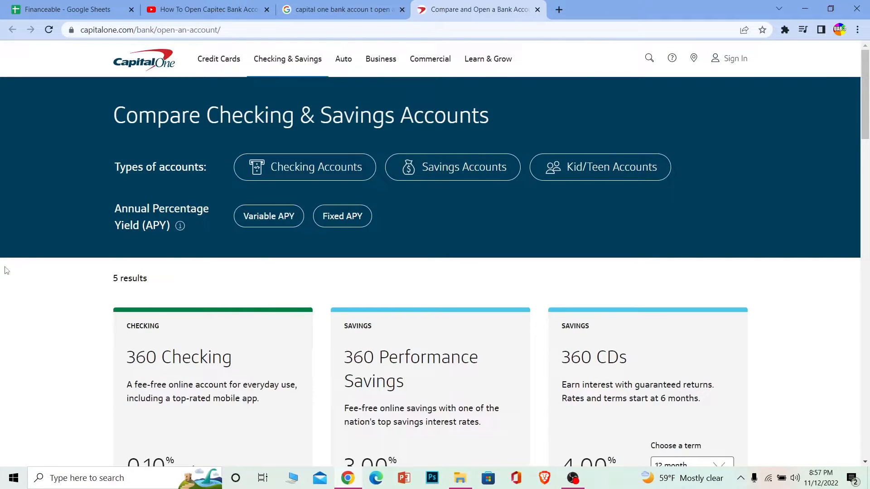
Choose Open Account under 360 Checking on the comparison page.
scroll("down", 3)
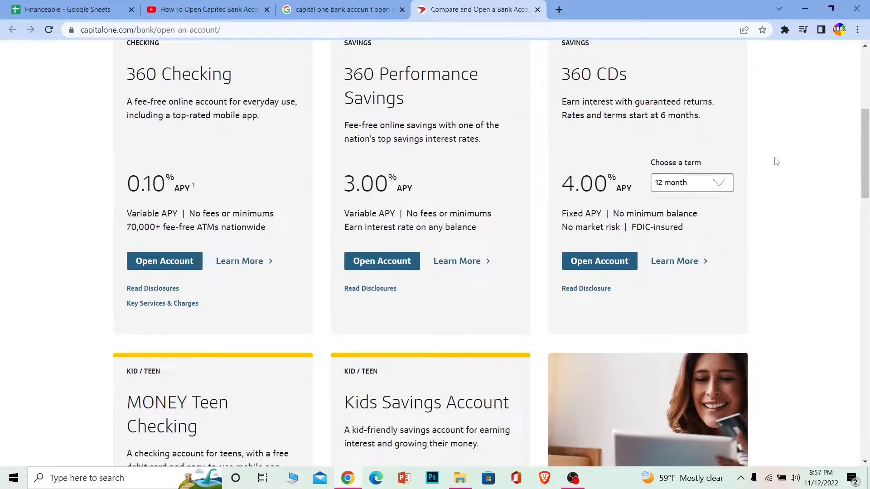
mouse_move(164, 261)
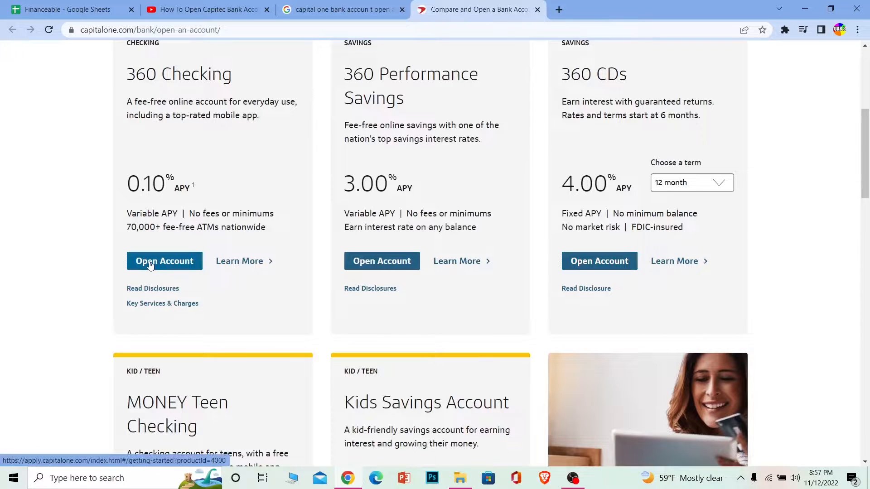
left_click(164, 260)
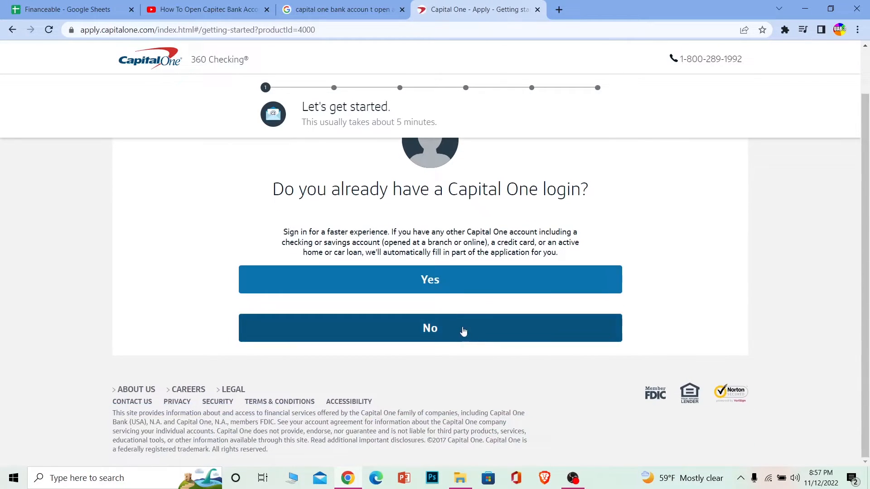
Answer No to an existing login and continue past the application overview.
left_click(430, 328)
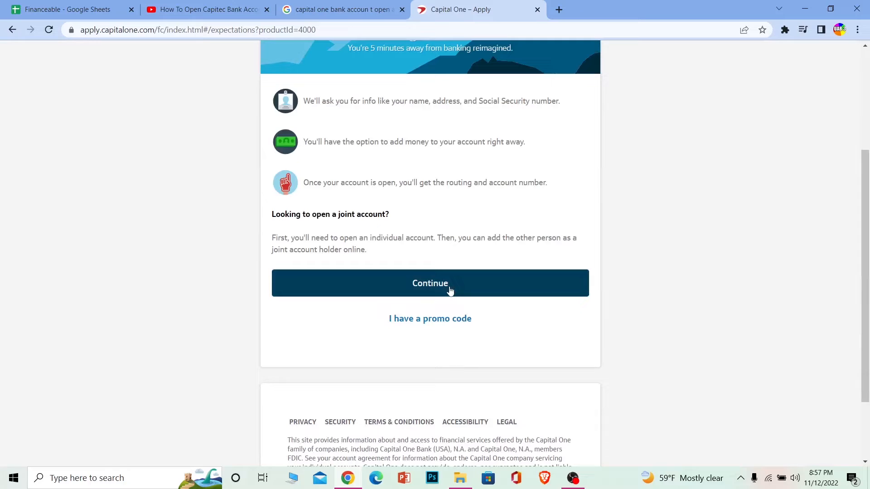
left_click(429, 283)
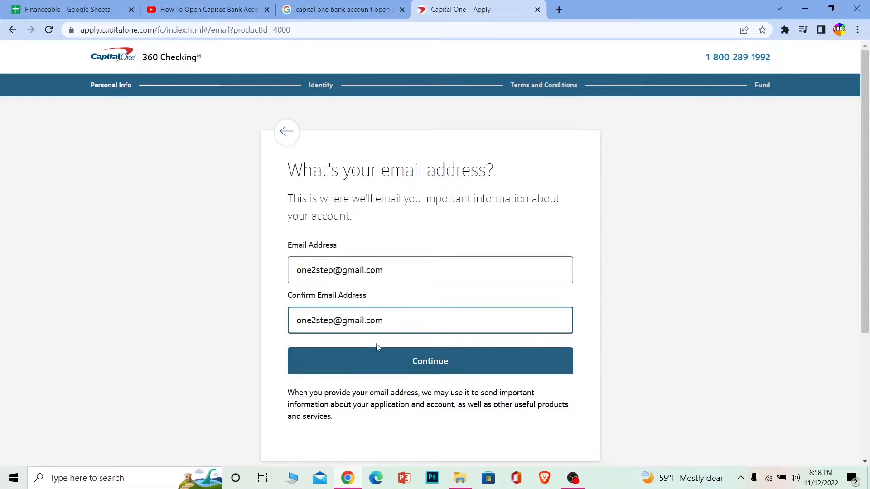
Submit the email step to reach the address form, then leave the unsaved application.
left_click(429, 360)
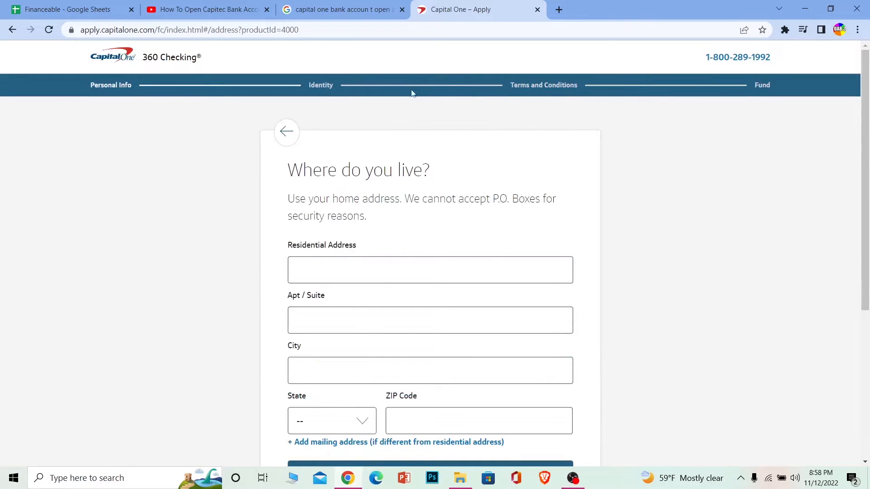
mouse_move(328, 83)
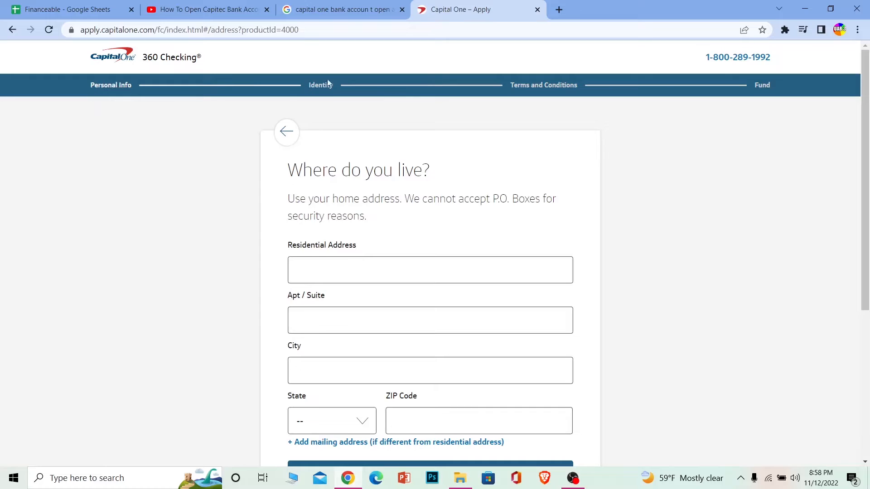
mouse_move(503, 60)
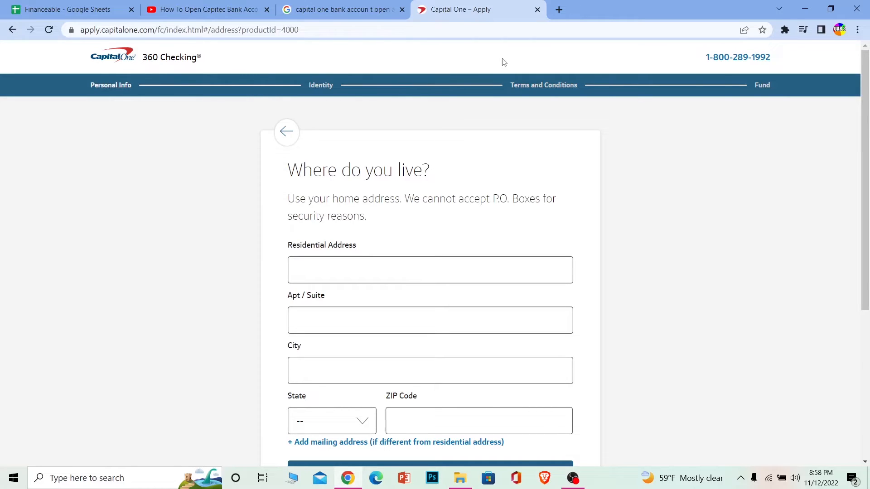
mouse_move(661, 93)
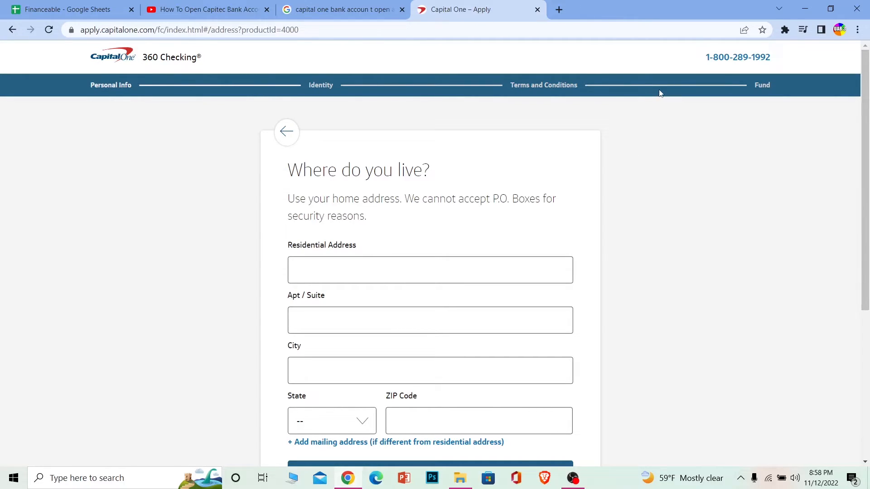
mouse_move(535, 209)
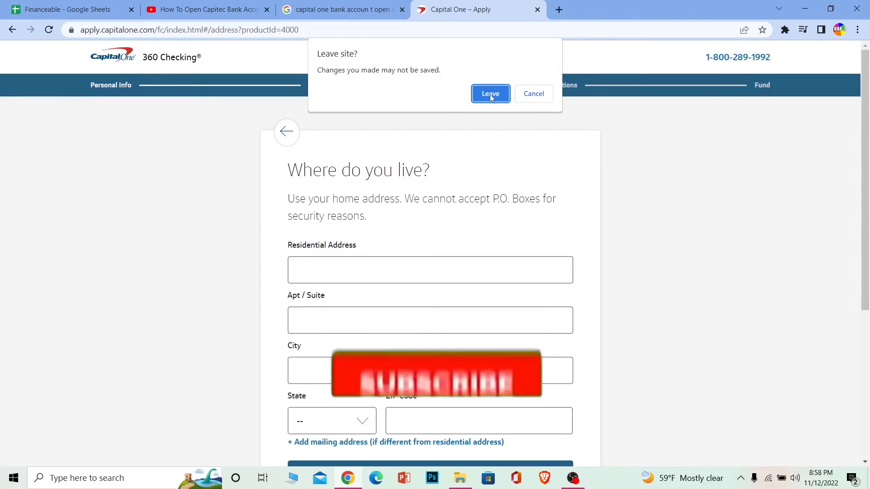
left_click(490, 93)
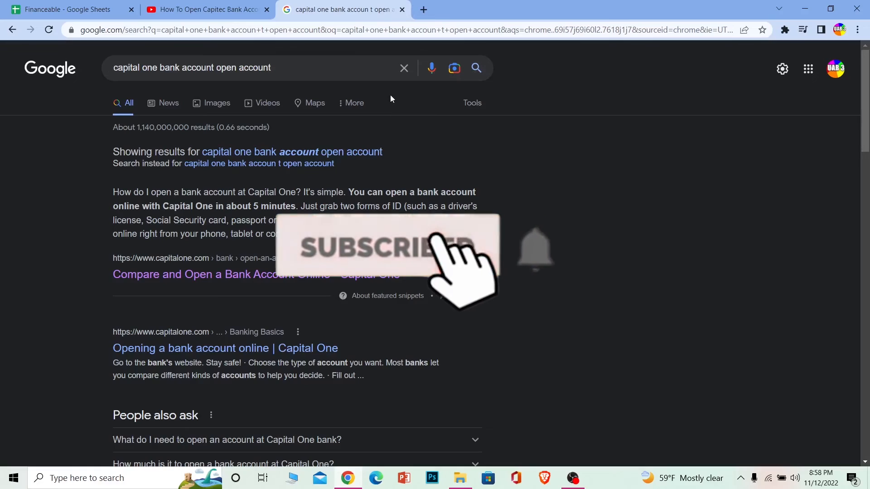